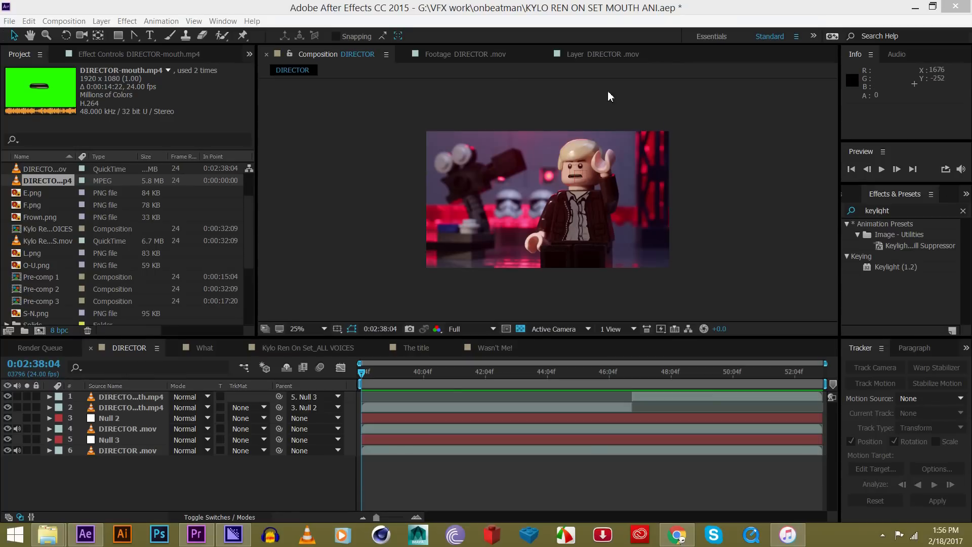
Step: Enlarge the viewer and RAM-preview the shaky director shot, then stop playback
left_click(305, 328)
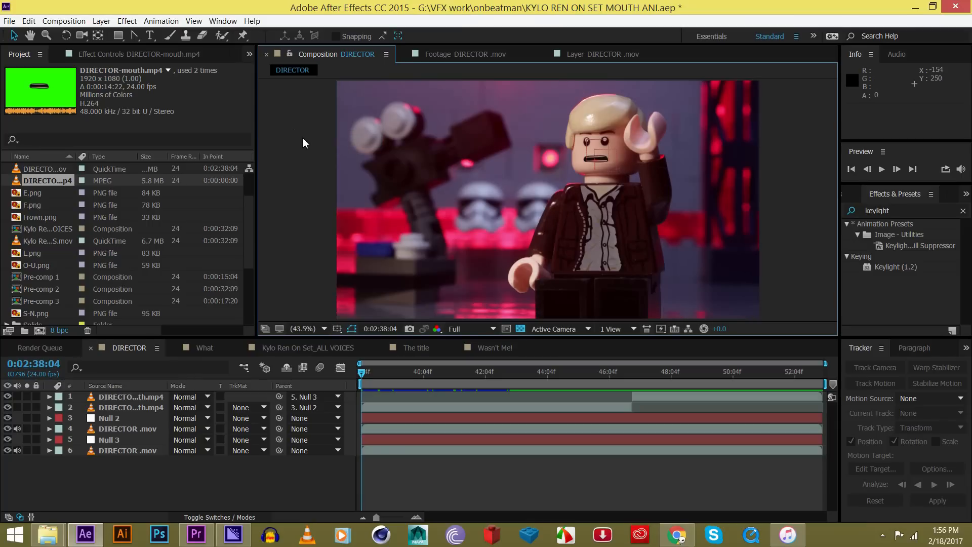
mouse_move(306, 145)
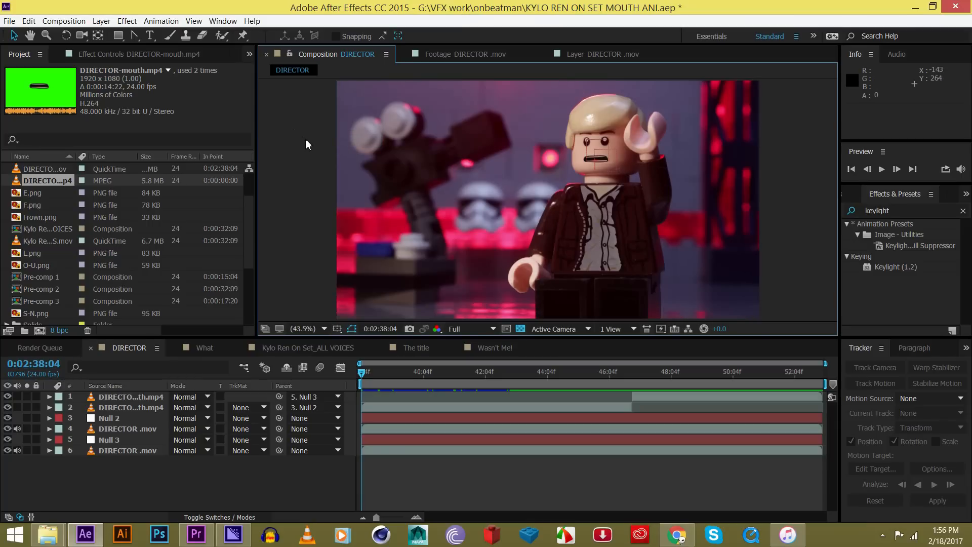
mouse_move(339, 184)
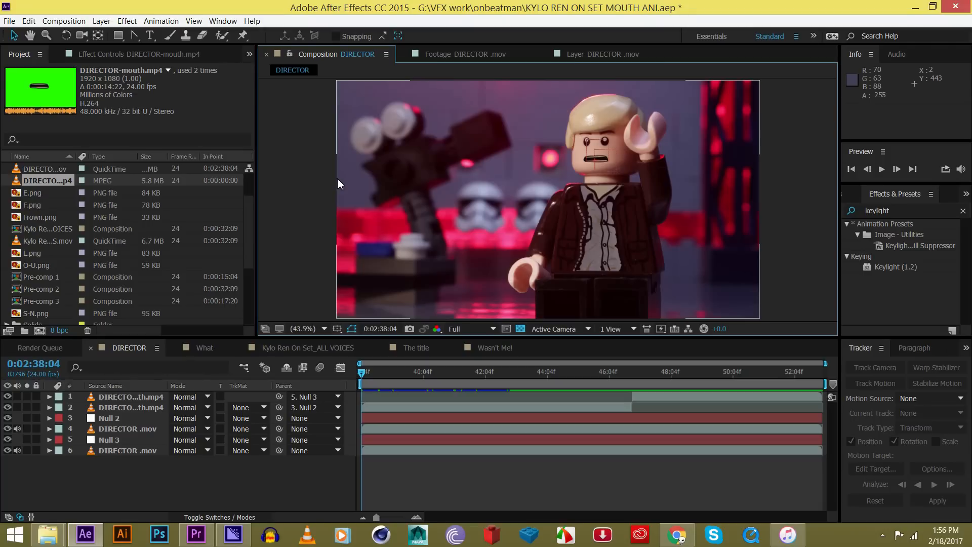
mouse_move(450, 372)
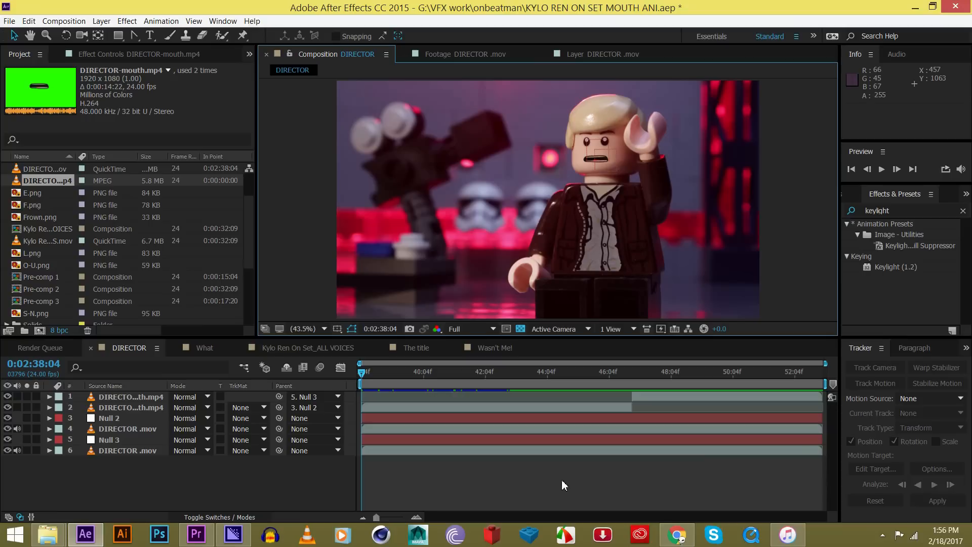
mouse_move(564, 489)
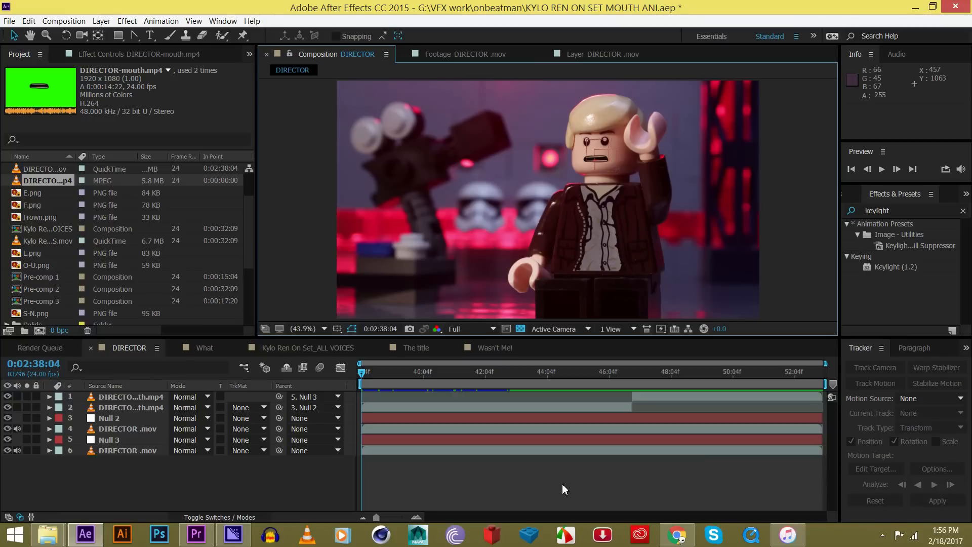
mouse_move(460, 396)
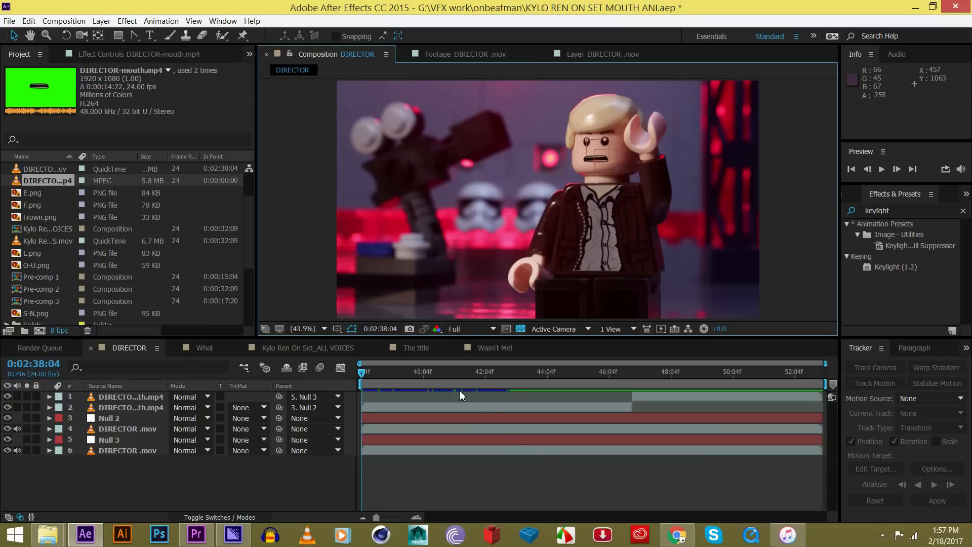
mouse_move(484, 137)
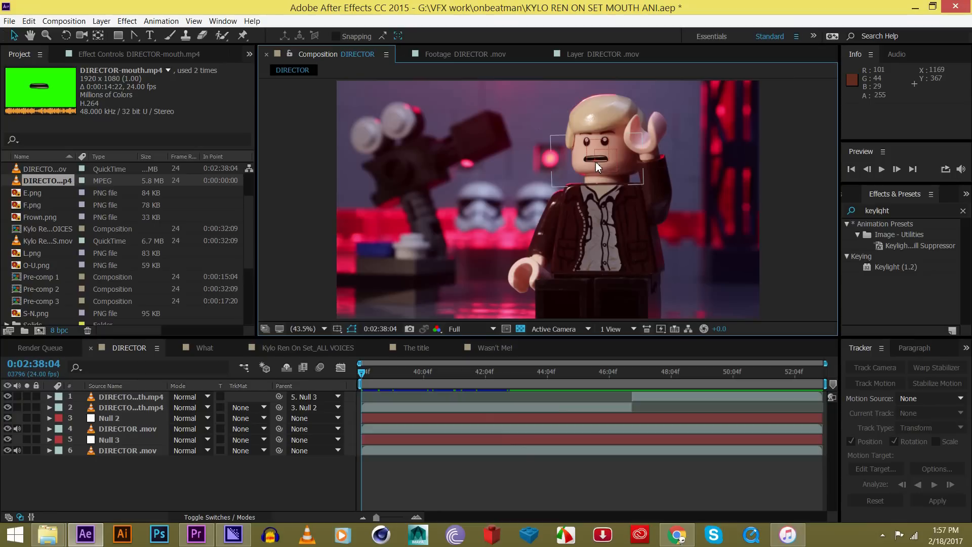
key("space")
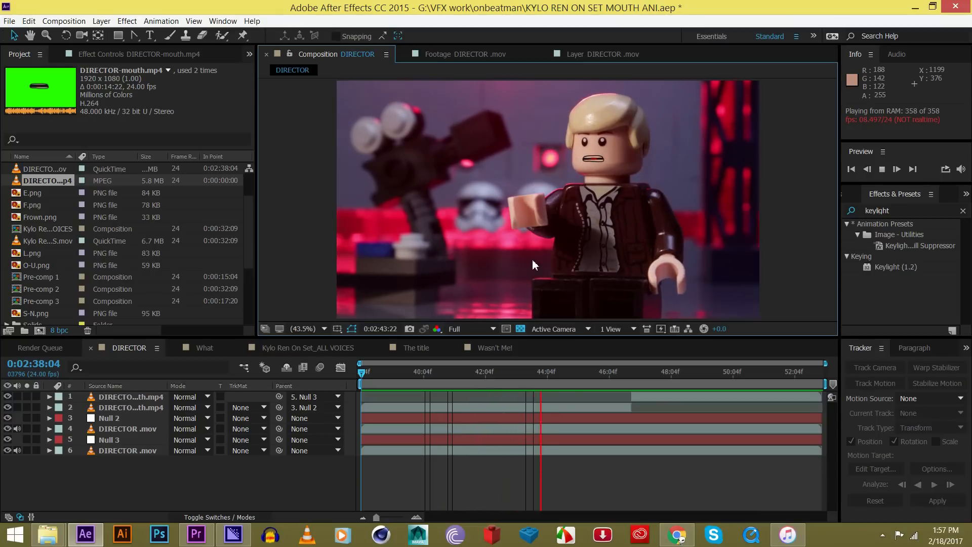
left_click(374, 372)
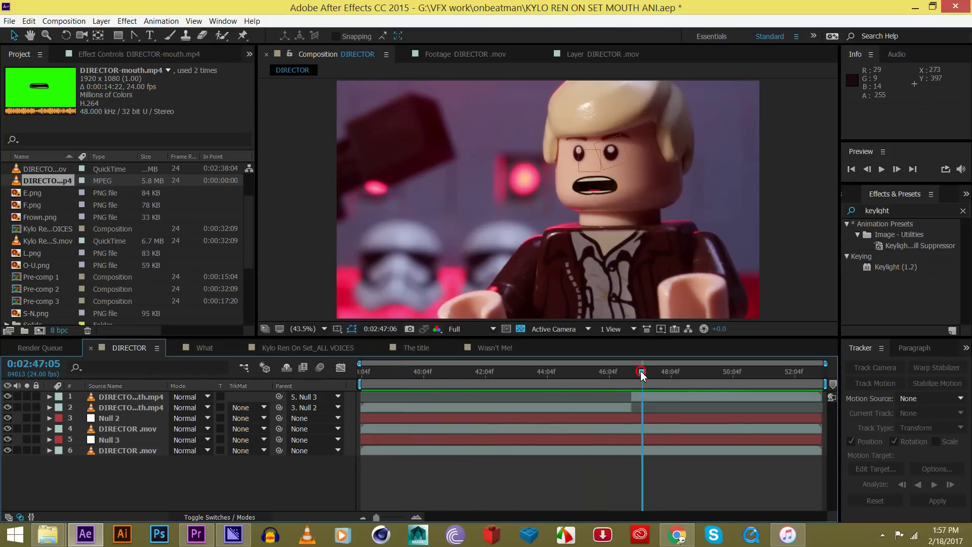
Step: Pre-compose all six selected DIRECTOR layers into a single Pre-comp 4 layer
left_click_drag(641, 372, 624, 372)
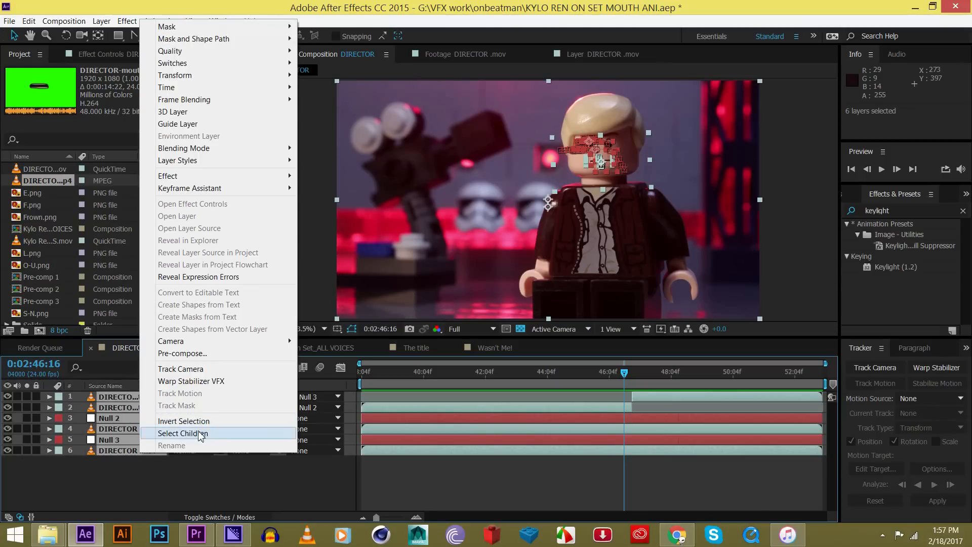
left_click(182, 352)
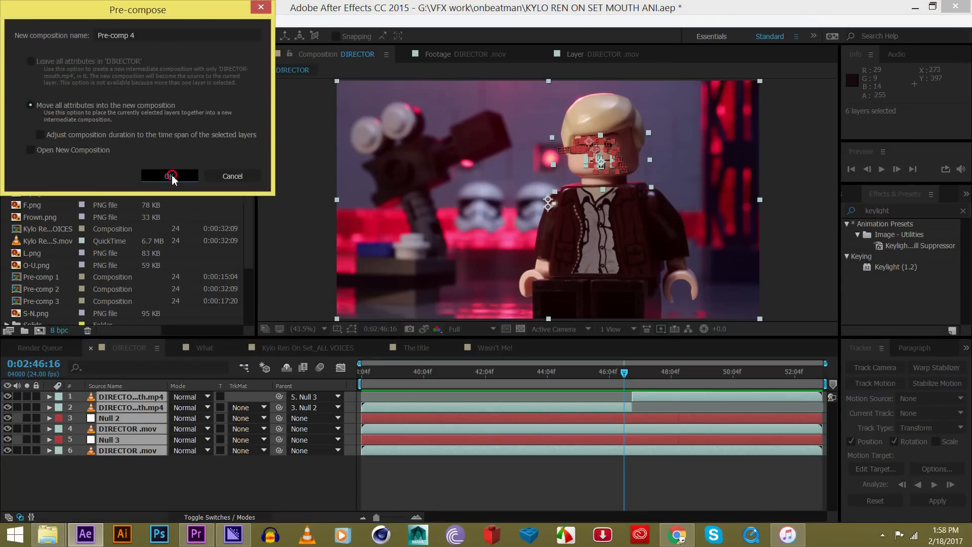
left_click(169, 175)
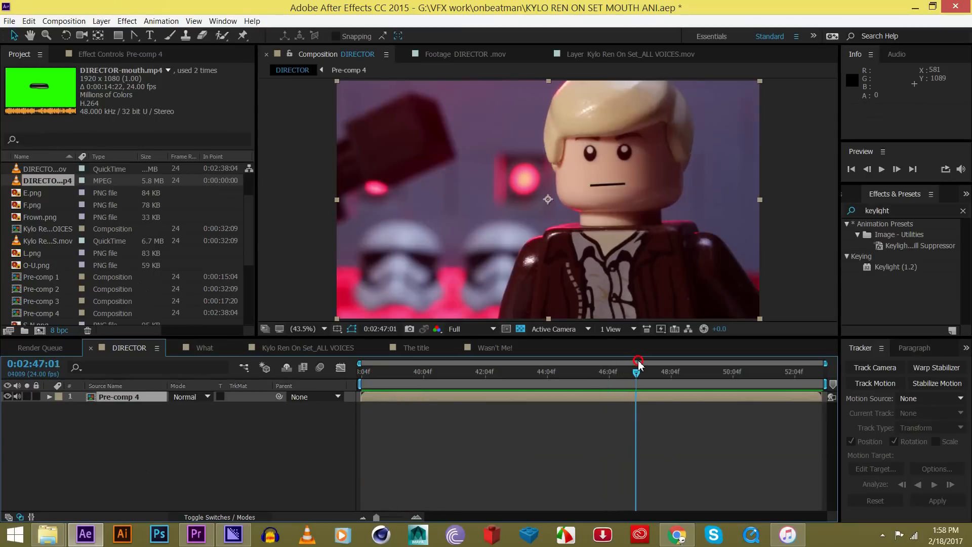
Step: Move the playhead to the shot change at 2:46:21 and step one frame forward
left_click_drag(637, 363, 633, 363)
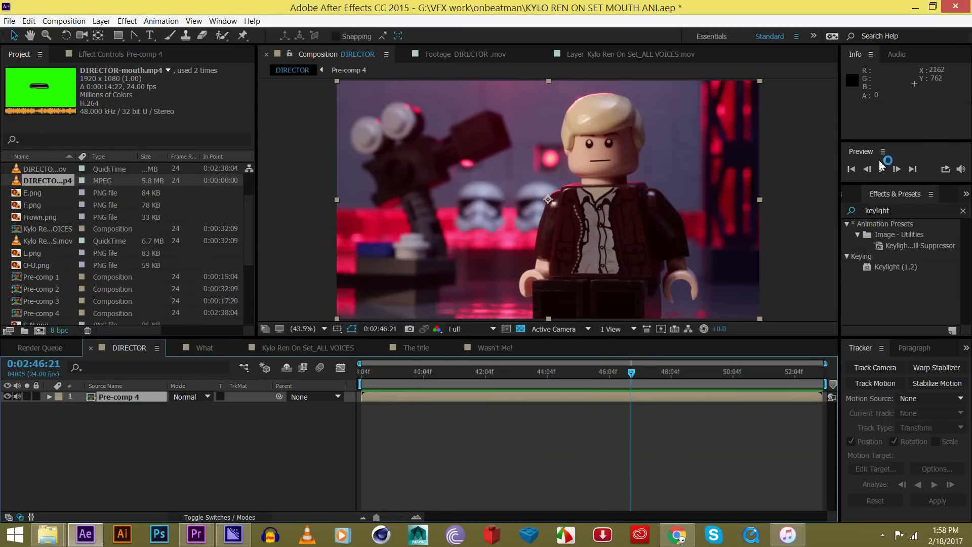
left_click(912, 169)
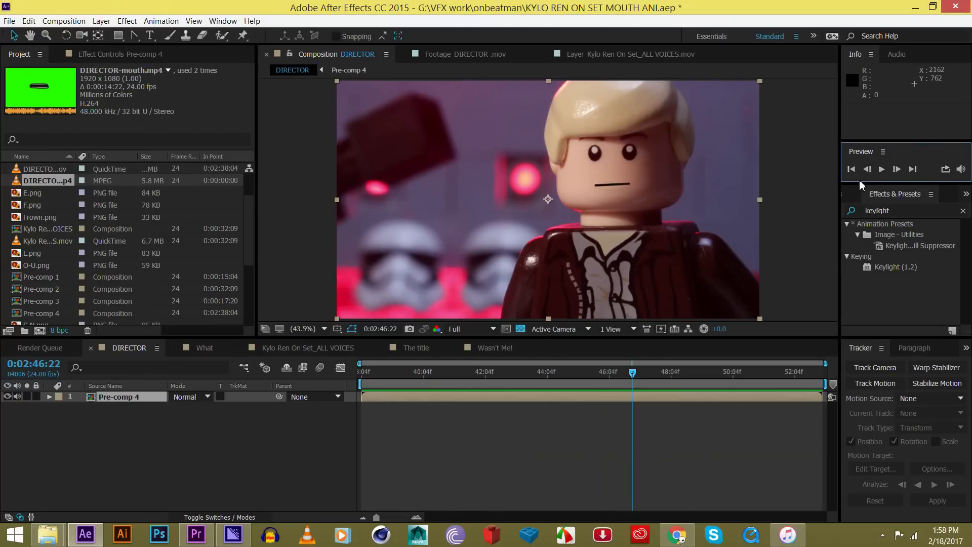
mouse_move(857, 200)
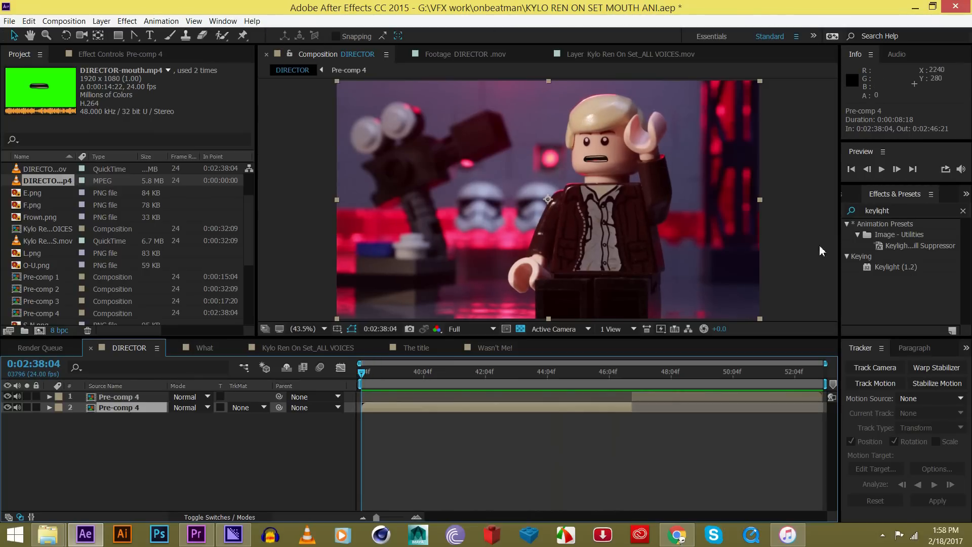
Step: Bring back the Tracker panel from the Window menu after splitting the layer
left_click(222, 20)
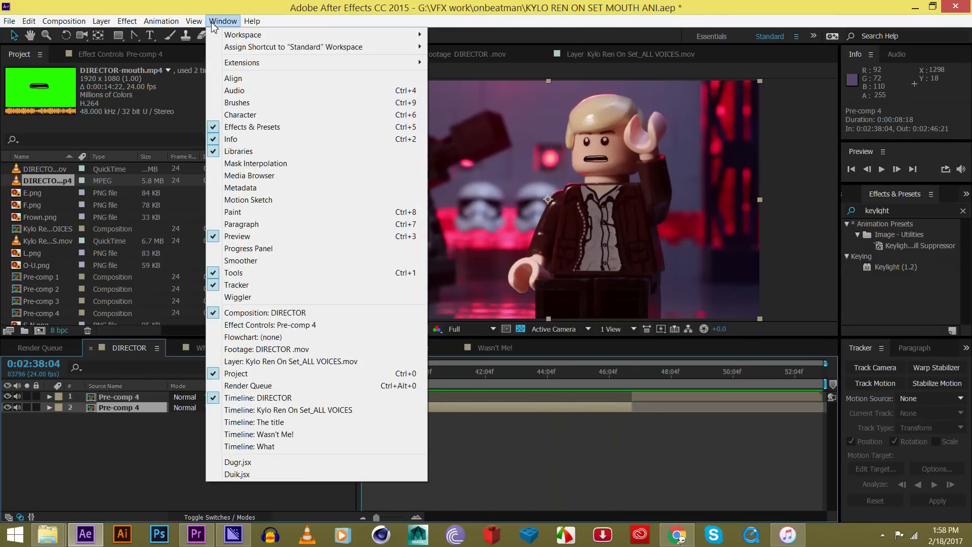
mouse_move(280, 289)
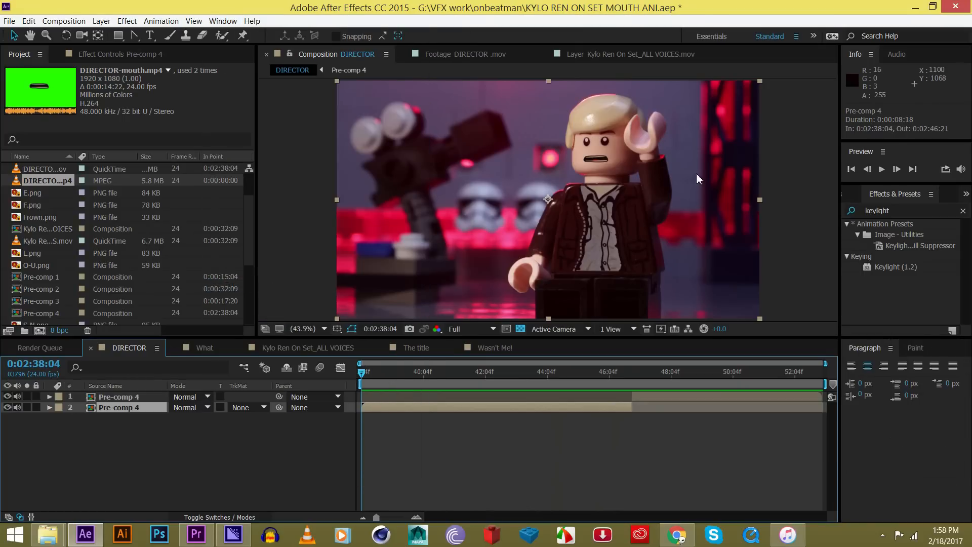
left_click(222, 20)
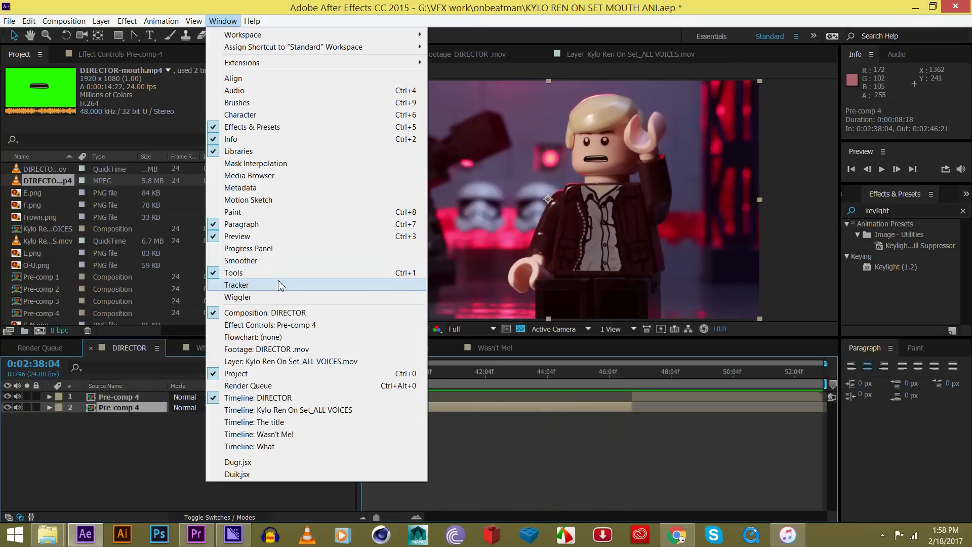
left_click(236, 284)
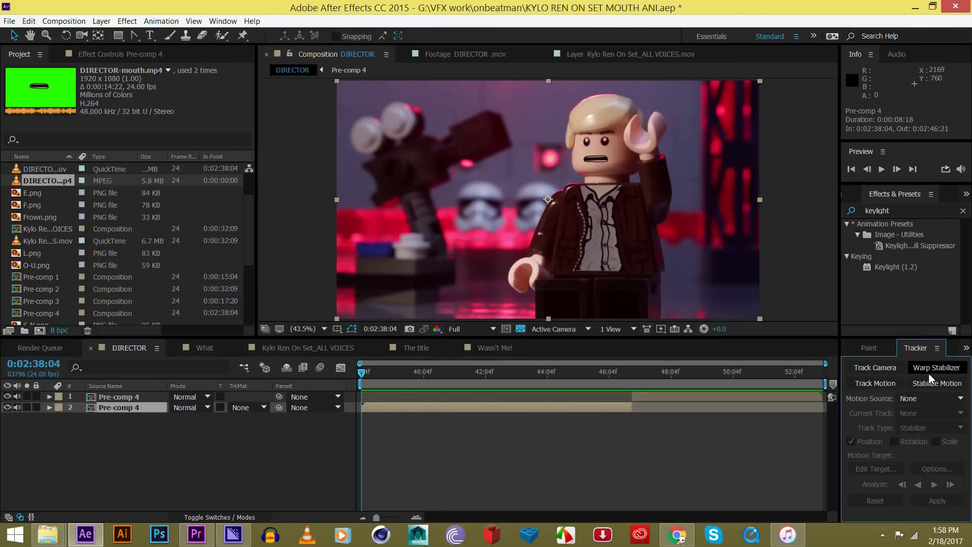
mouse_move(871, 359)
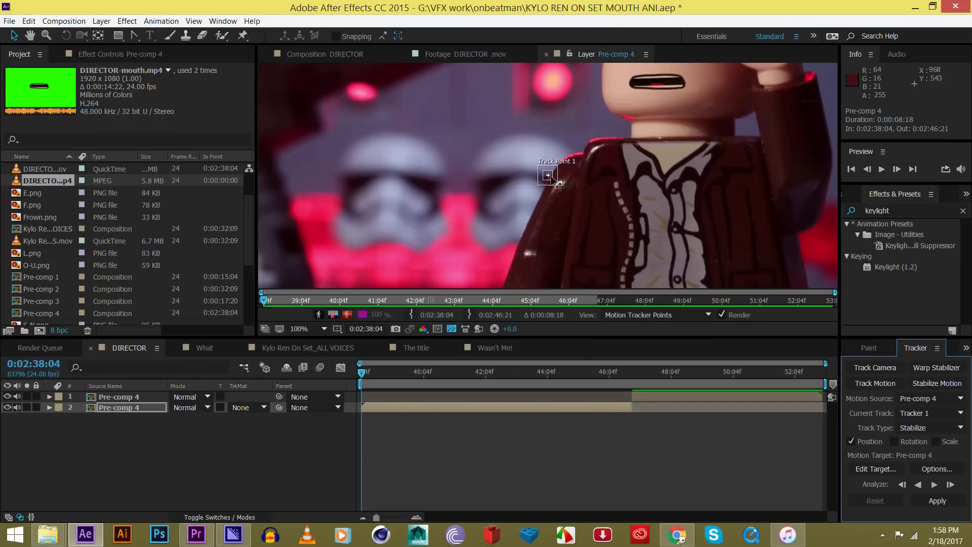
Step: Place Track Point 1 on the pink background light with enlarged feature and search regions
left_click_drag(548, 175, 546, 178)
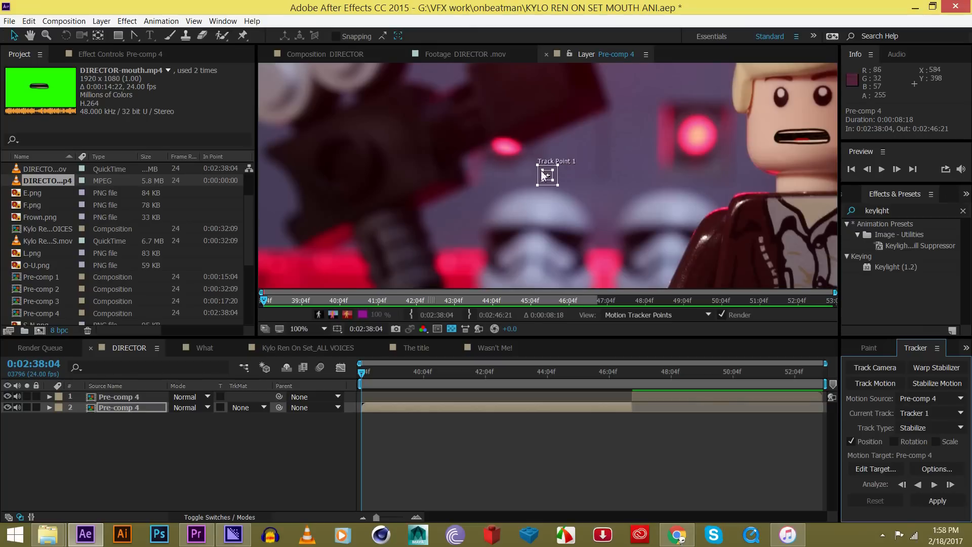
mouse_move(547, 201)
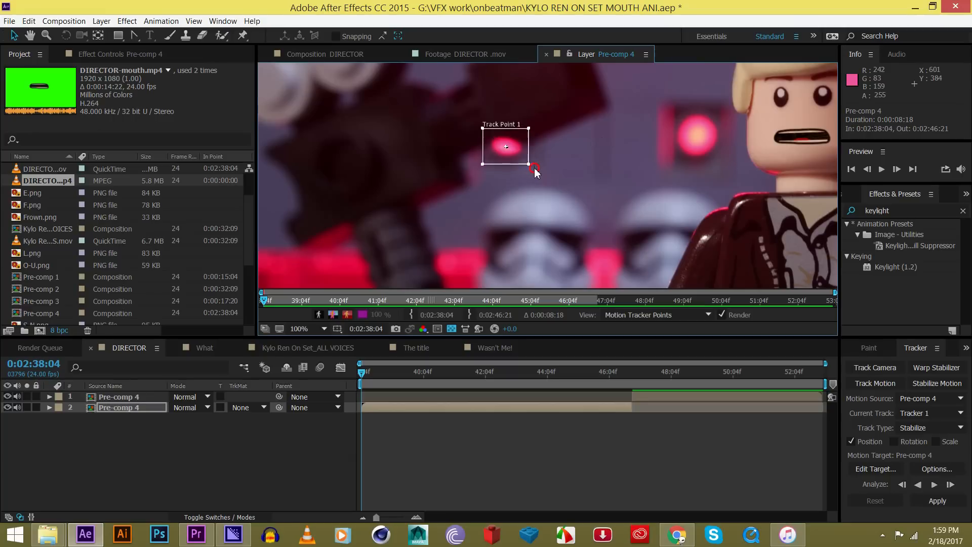
left_click_drag(535, 168, 526, 165)
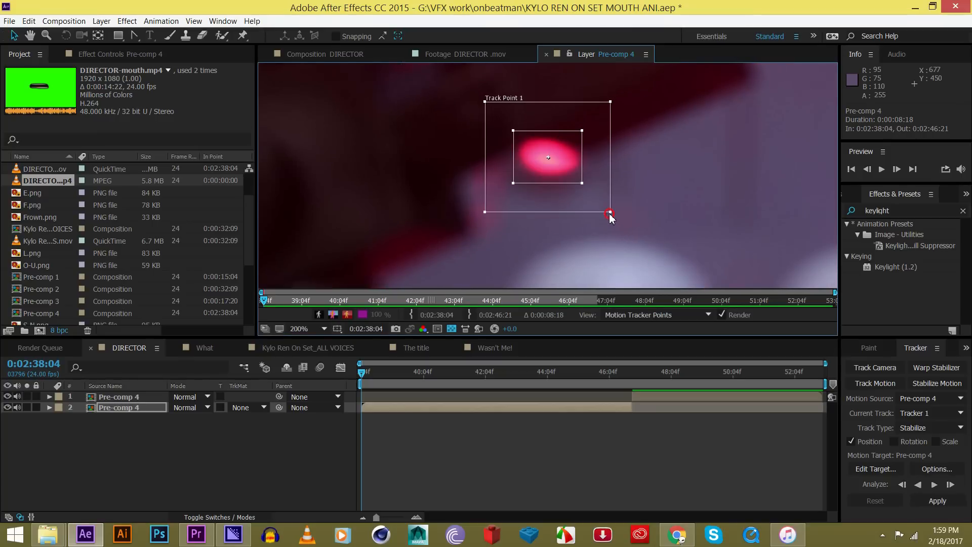
left_click_drag(609, 212, 620, 219)
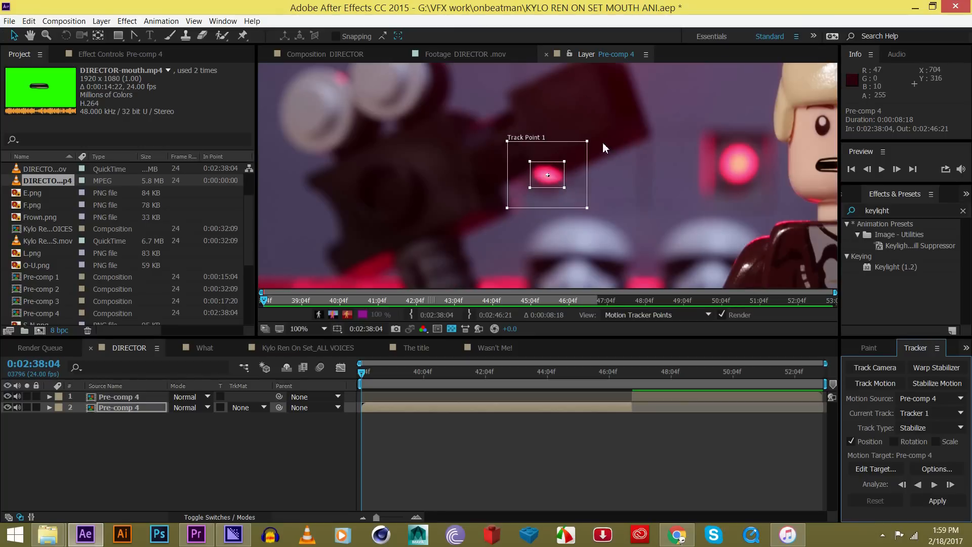
mouse_move(589, 146)
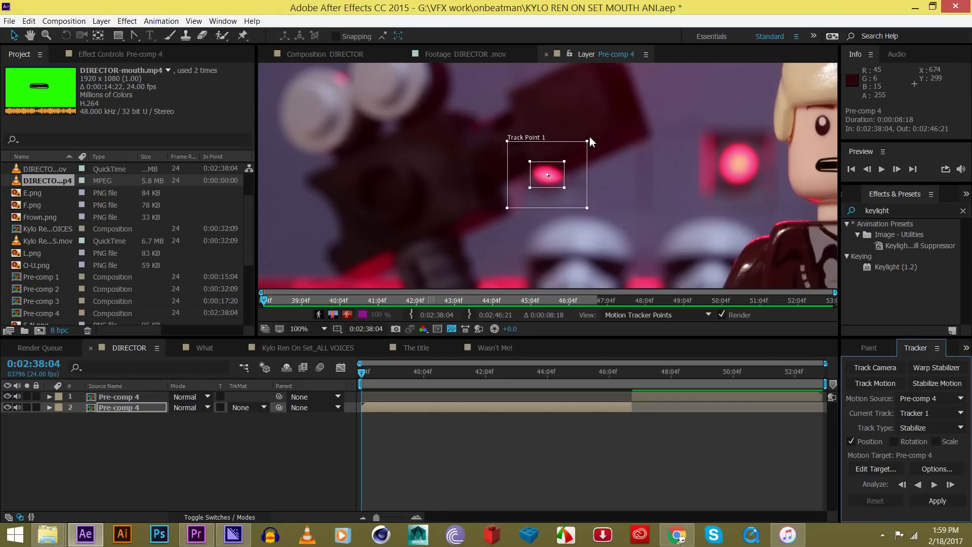
left_click(298, 328)
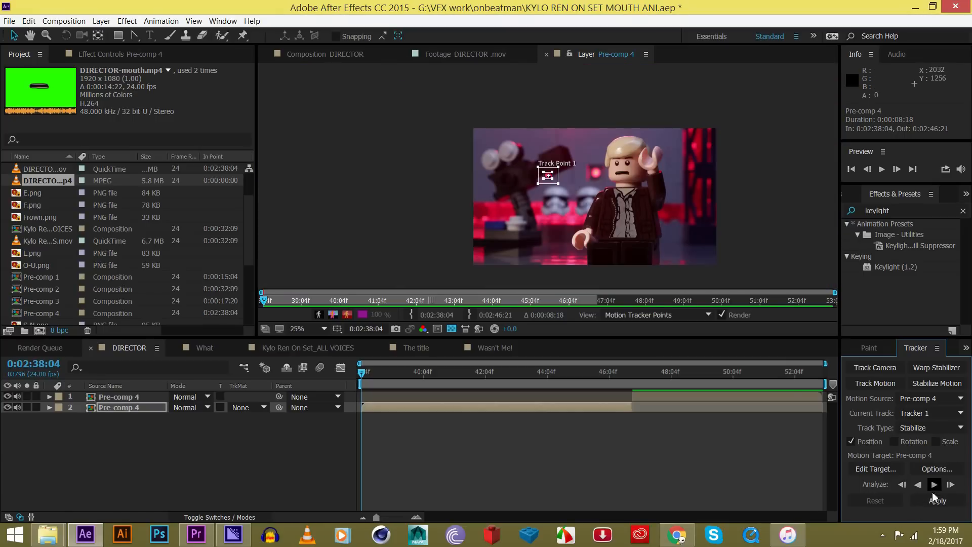
mouse_move(935, 484)
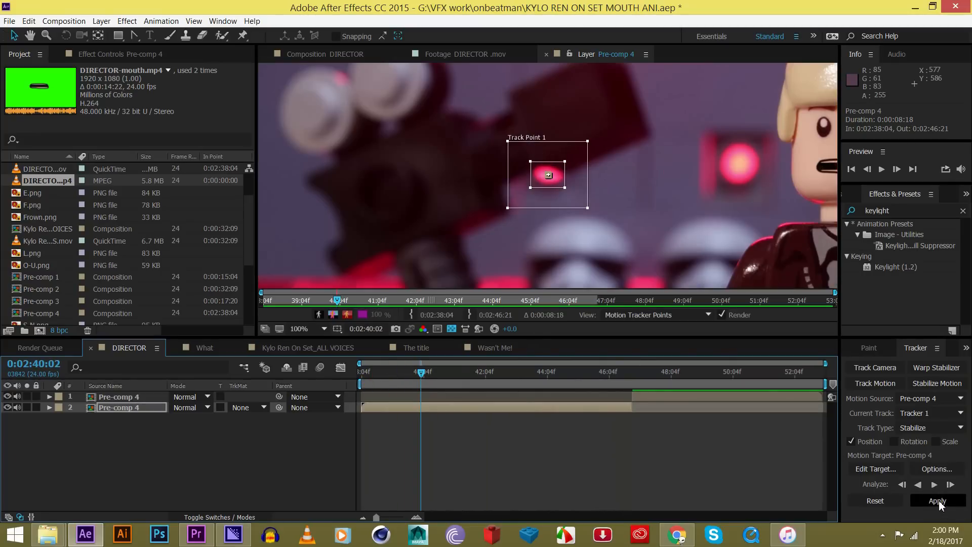
Step: Apply the stabilization track to Pre-comp 4 as X and Y keyframes
left_click(937, 501)
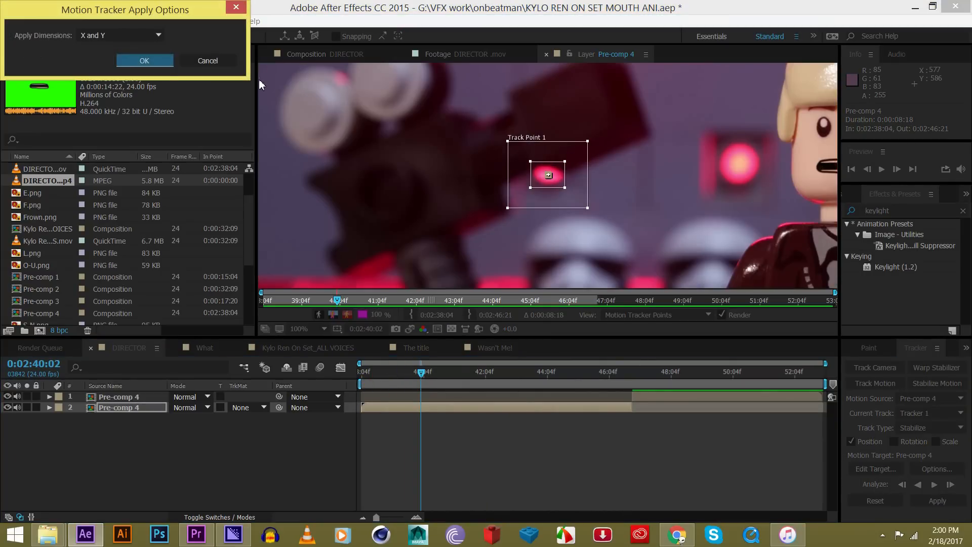
left_click(145, 60)
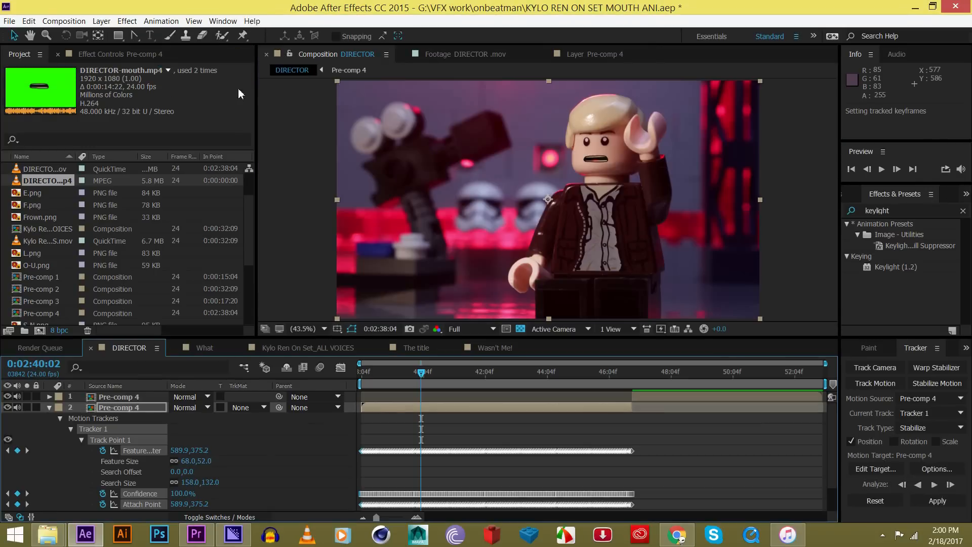